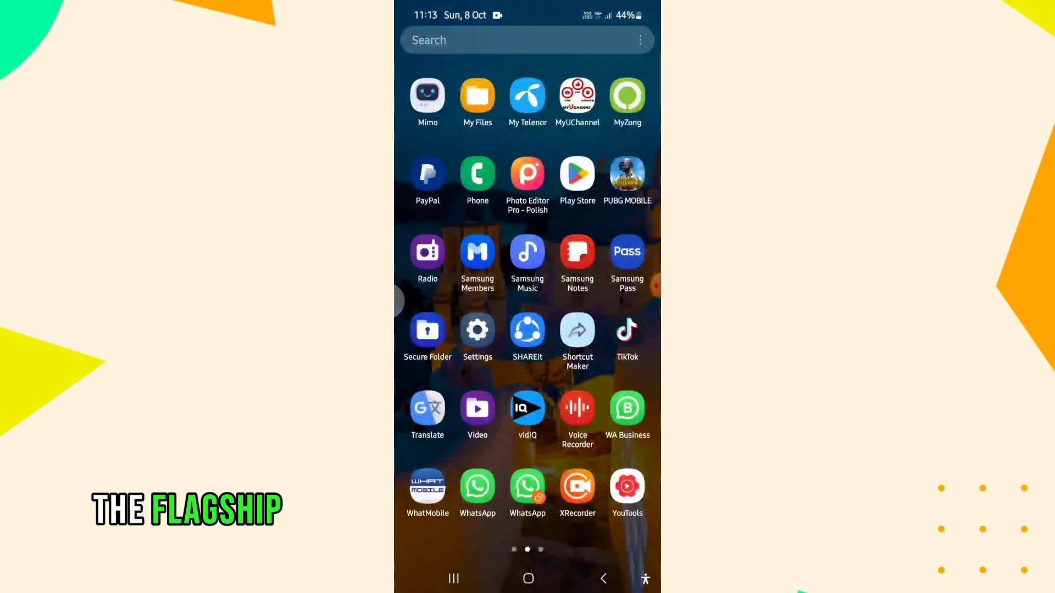
- Launch Settings from the app drawer and scroll past Software update to About phone
{"action": "left_click", "coordinate": [477, 329]}
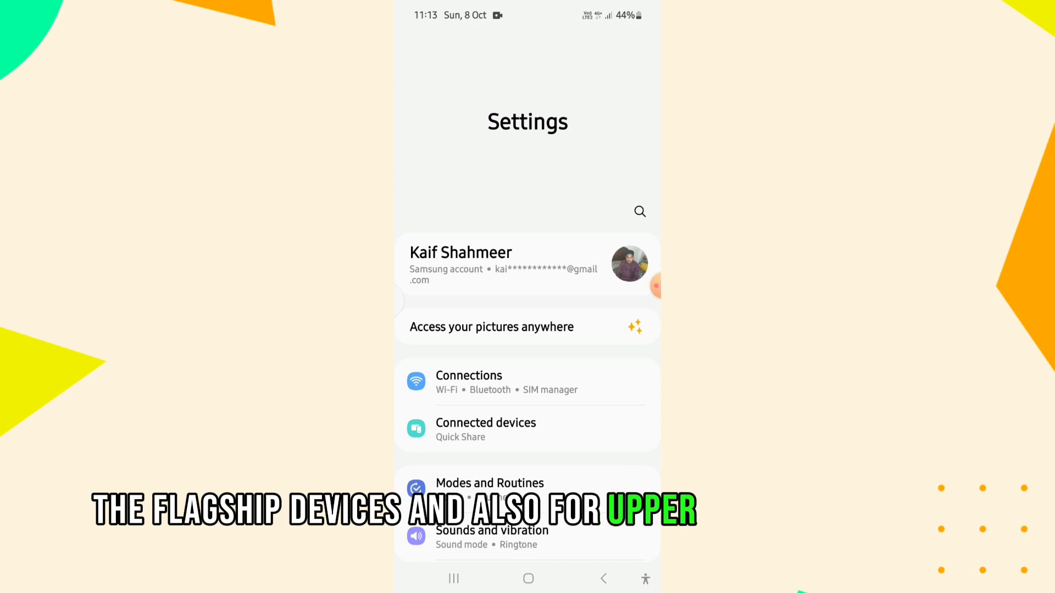
{"action": "scroll", "scroll_direction": "down", "scroll_amount": 3}
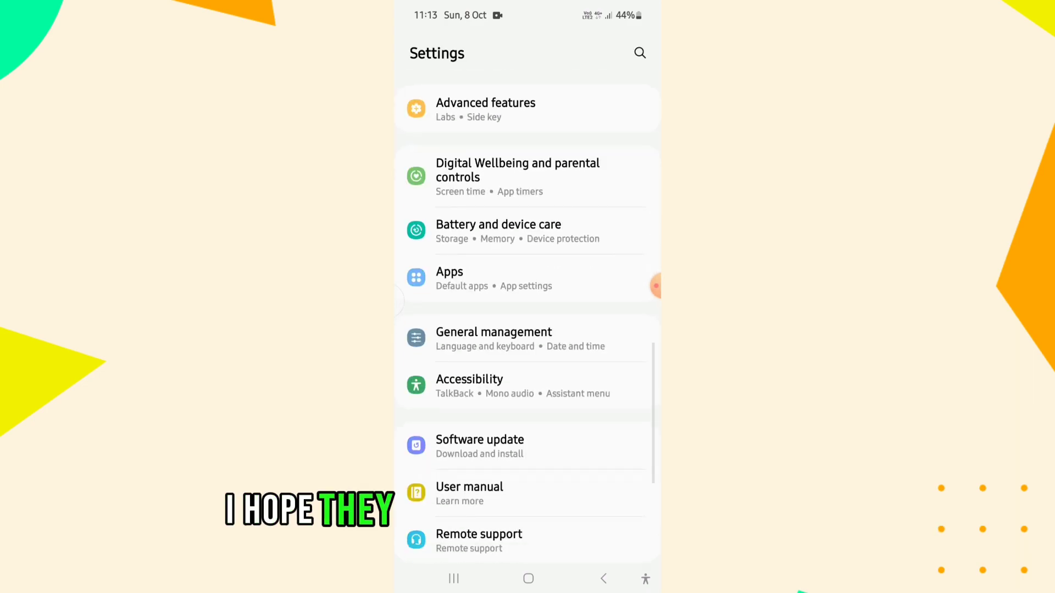
{"action": "scroll", "scroll_direction": "down", "scroll_amount": 3}
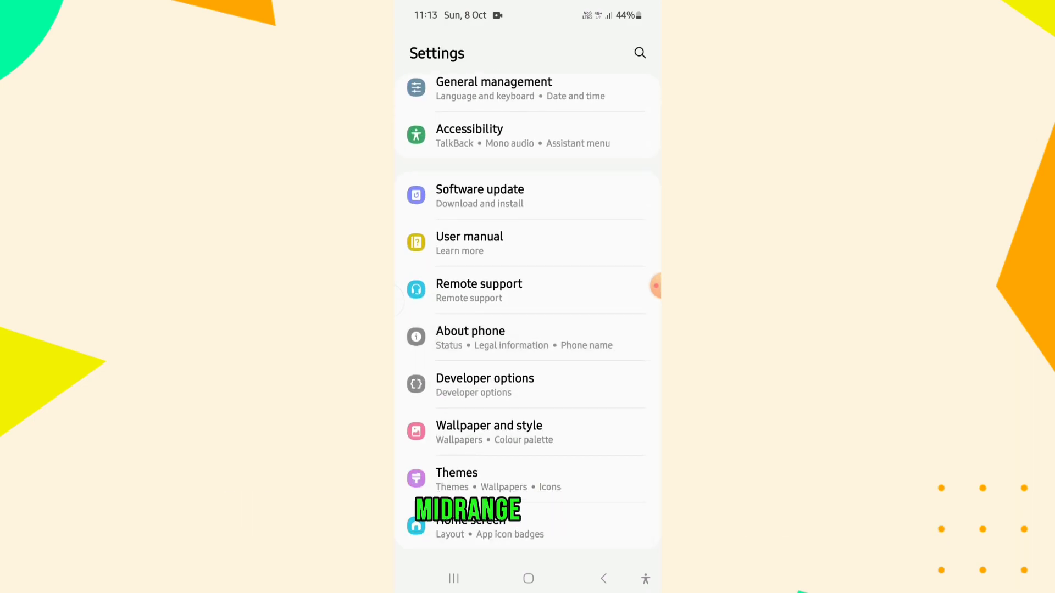
- View About phone to confirm the device is a Galaxy A51
{"action": "left_click", "coordinate": [470, 331]}
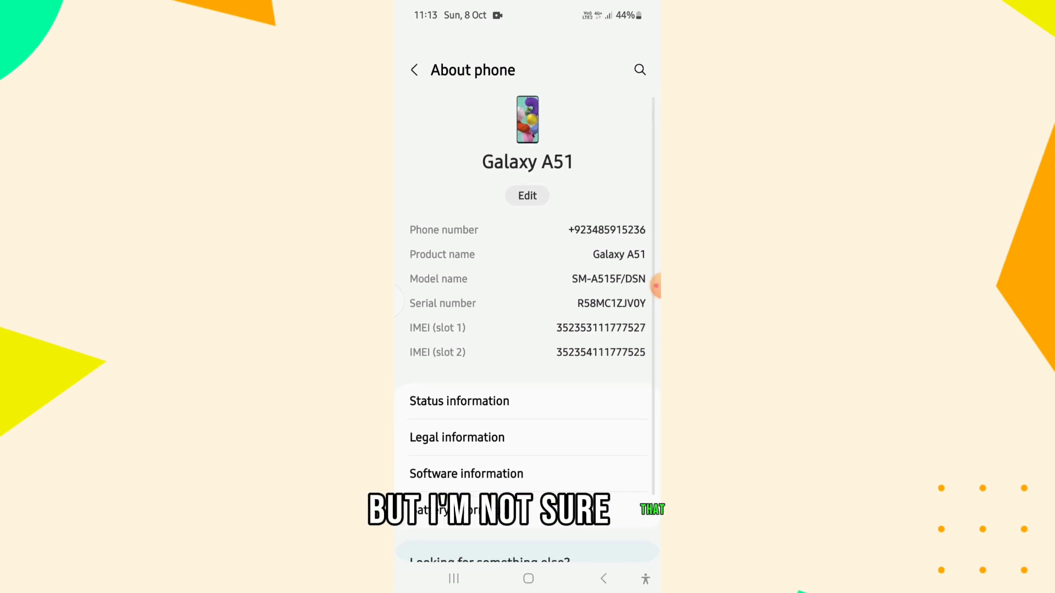
{"action": "scroll", "scroll_direction": "down", "scroll_amount": 3}
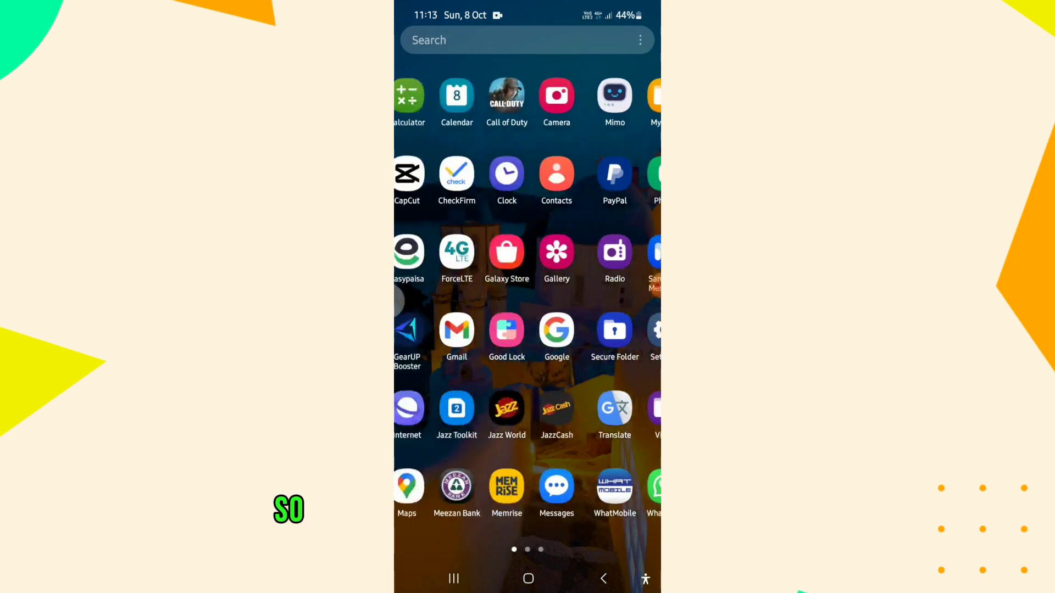
- Launch Game Plugins from Game Launcher's menu and advance past the daily game limit intro
{"action": "left_click", "coordinate": [507, 253]}
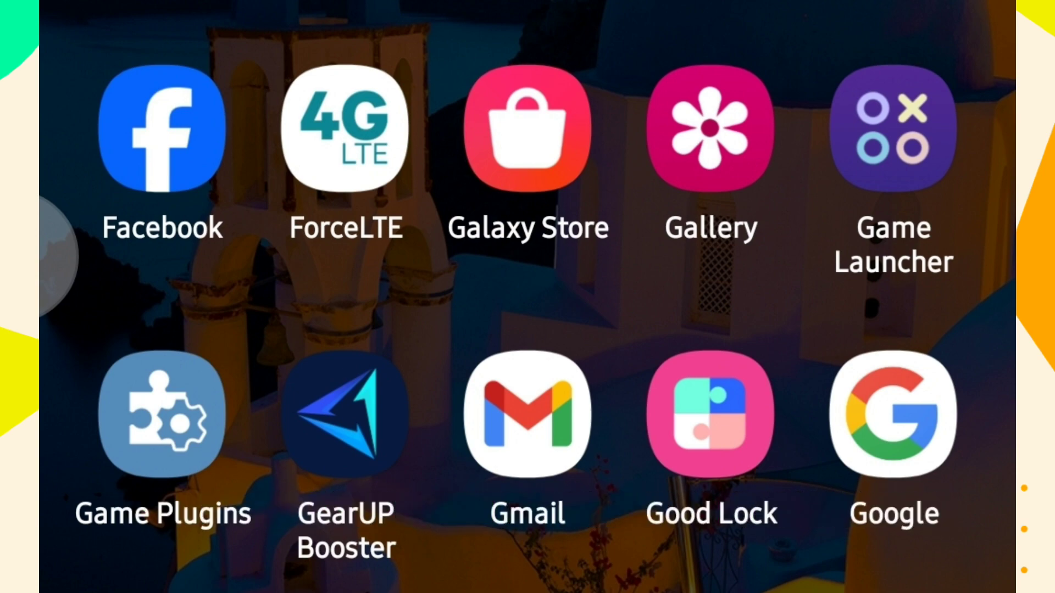
{"action": "left_click", "coordinate": [900, 135]}
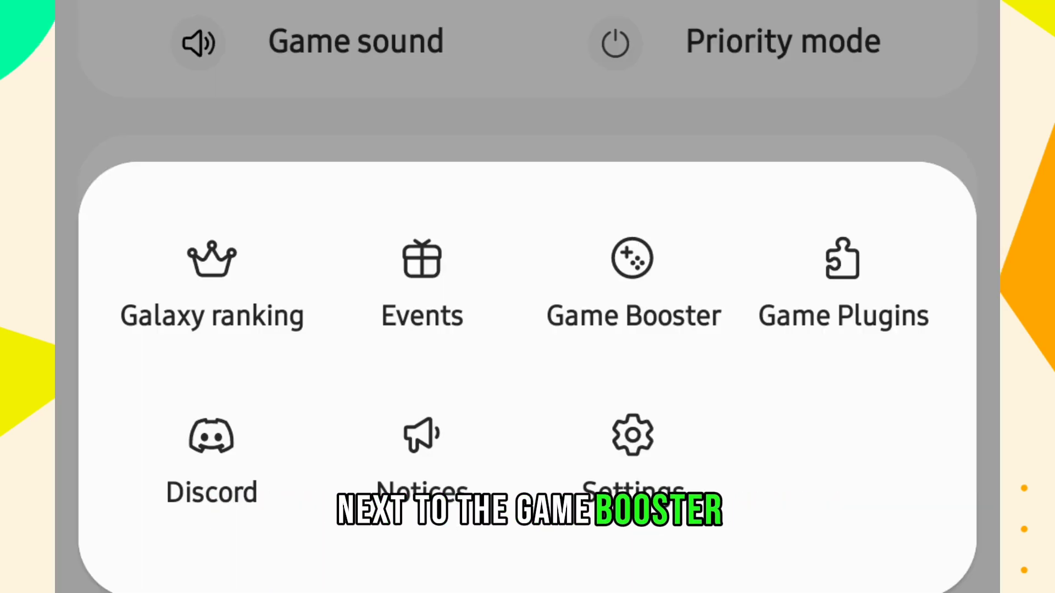
{"action": "left_click", "coordinate": [842, 268]}
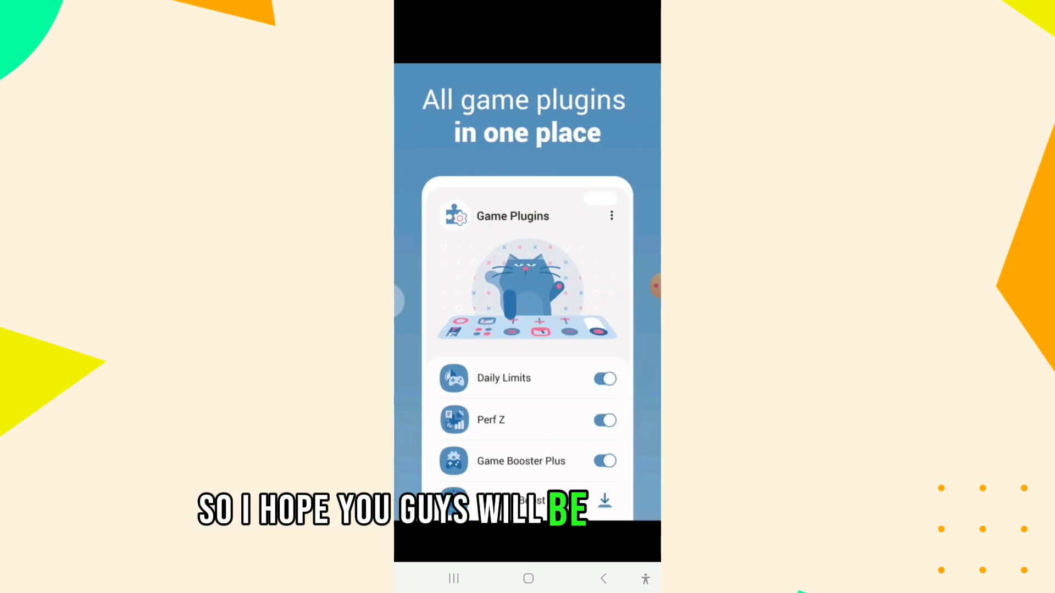
{"action": "left_click", "coordinate": [503, 378]}
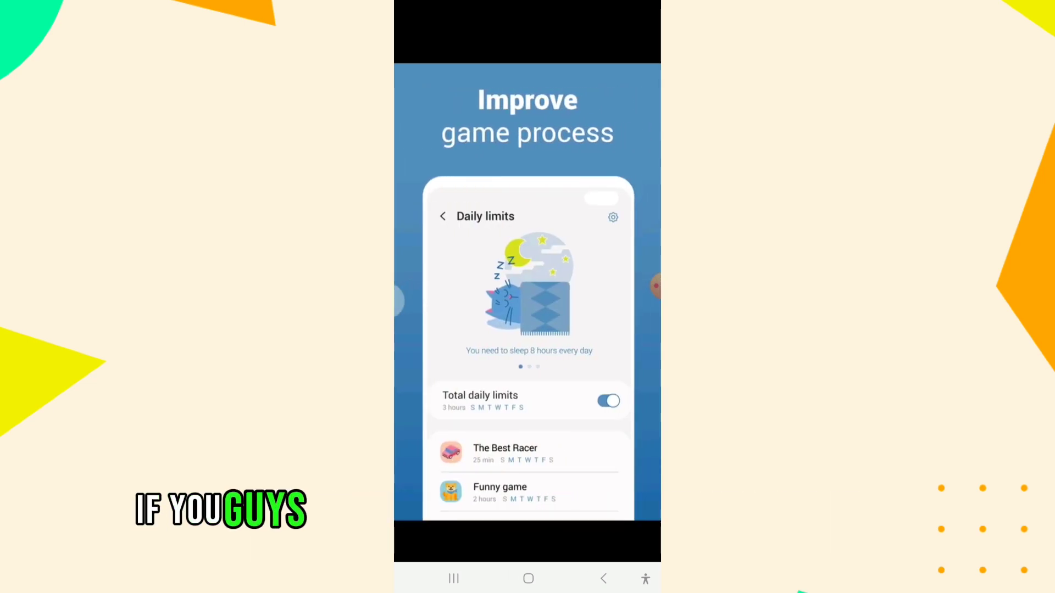